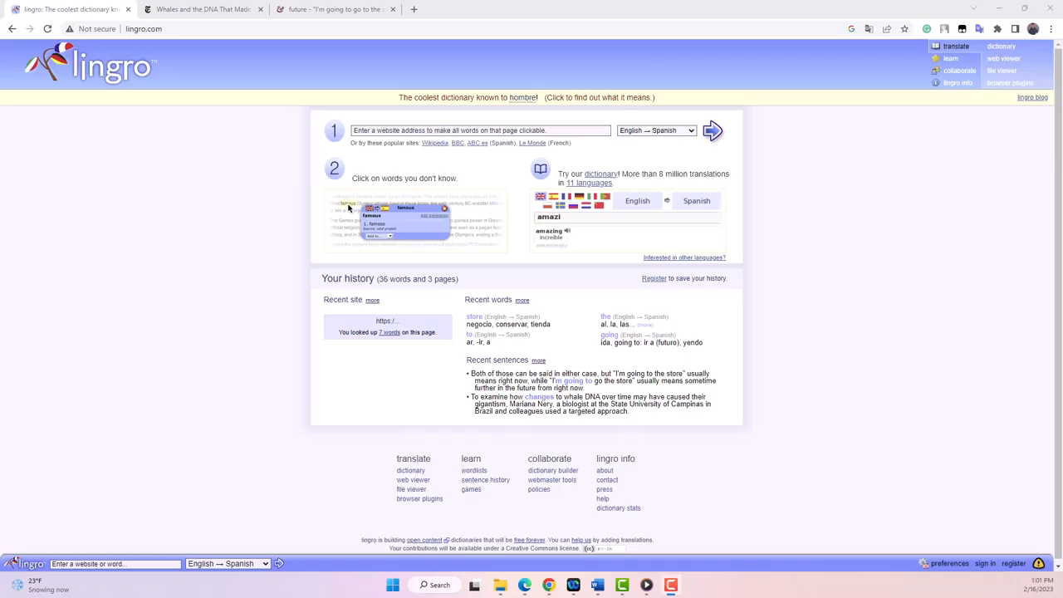
- Open Lingro's English-to-Spanish multilingual dictionary from the translate menu
{"action": "left_click", "coordinate": [393, 10]}
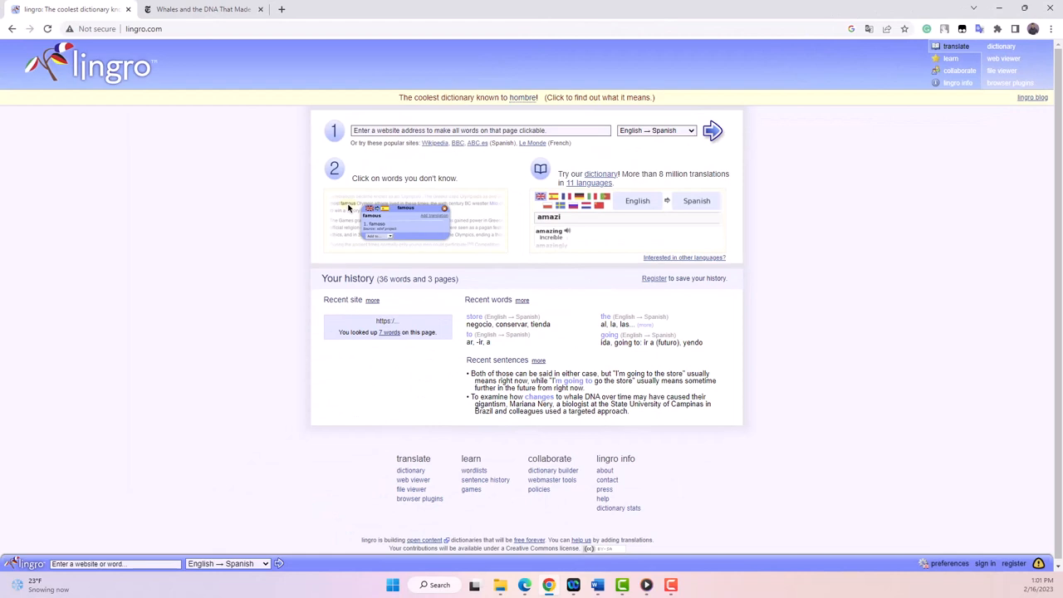
{"action": "left_click", "coordinate": [599, 174]}
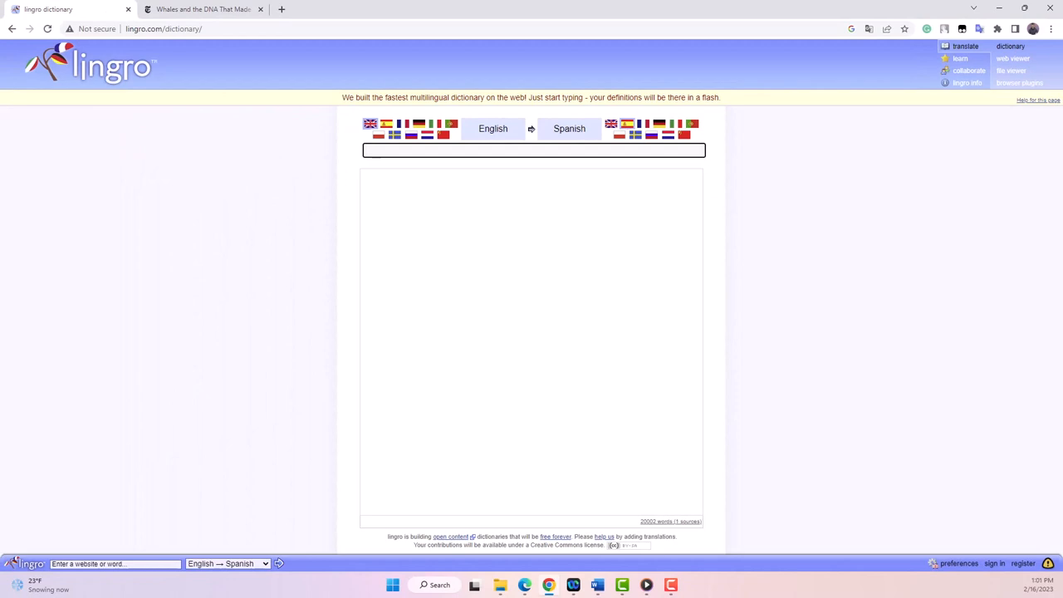
- Look up 'amazing' in the dictionary, then go to the web viewer
{"action": "type", "text": "amazing"}
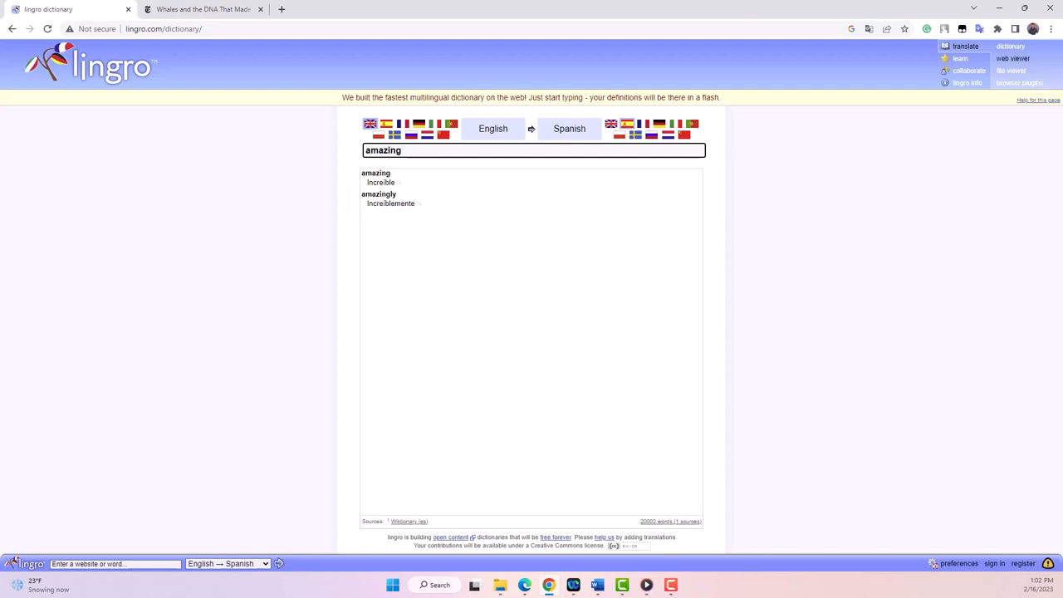
{"action": "left_click", "coordinate": [1013, 58]}
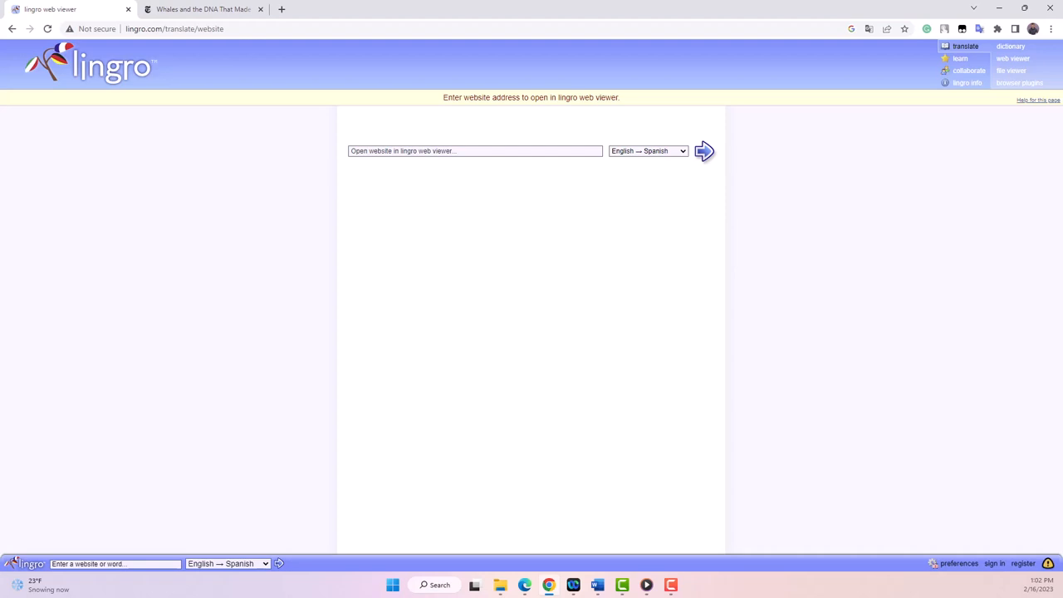
- Load the NYTimes whale-gene-giant article in the web viewer and scroll to its body text
{"action": "type", "text": "https://www.nytimes.com/2023/01/19/science/whale-gene-giant.html"}
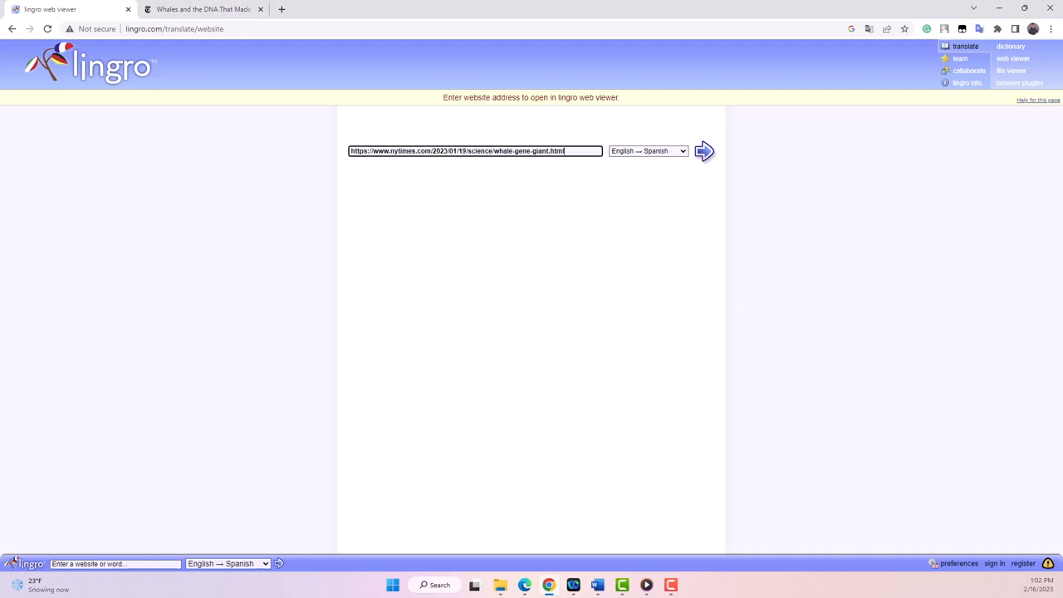
{"action": "left_click", "coordinate": [703, 150]}
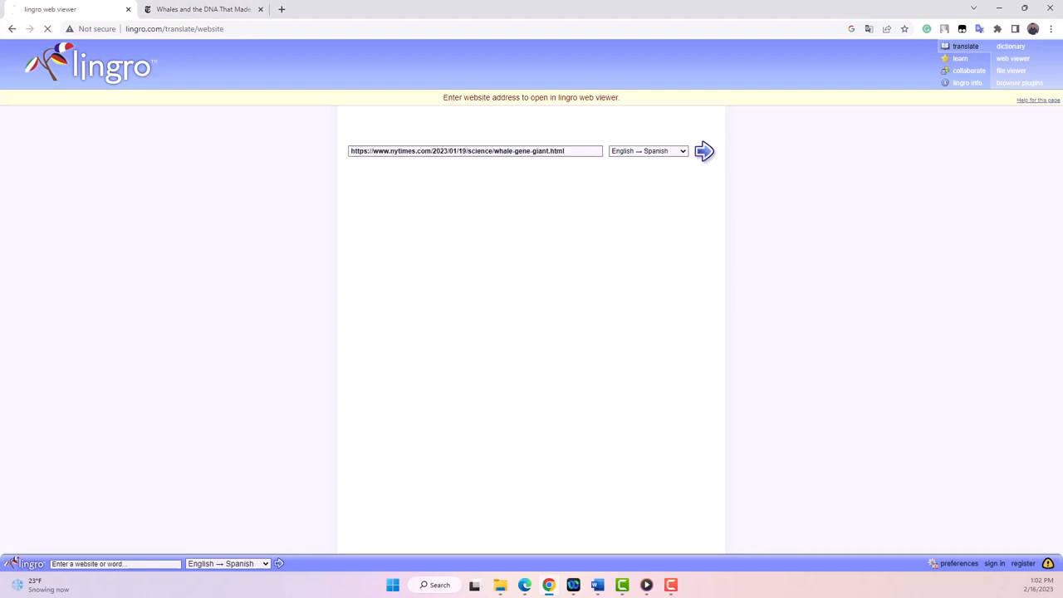
{"action": "left_click", "coordinate": [704, 150]}
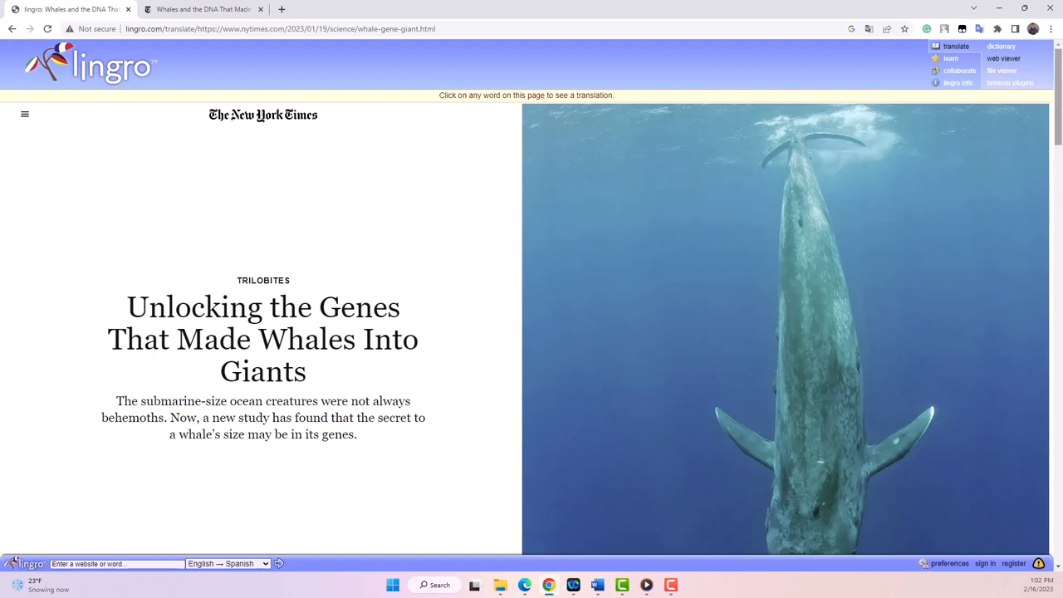
{"action": "scroll", "scroll_direction": "down", "scroll_amount": 3}
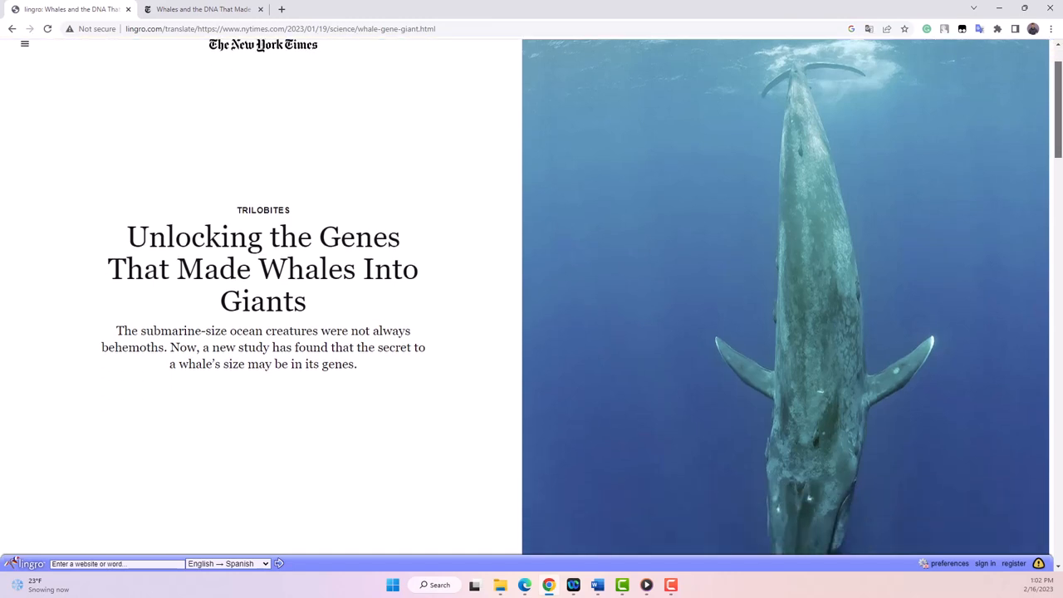
{"action": "scroll", "scroll_direction": "down", "scroll_amount": 3}
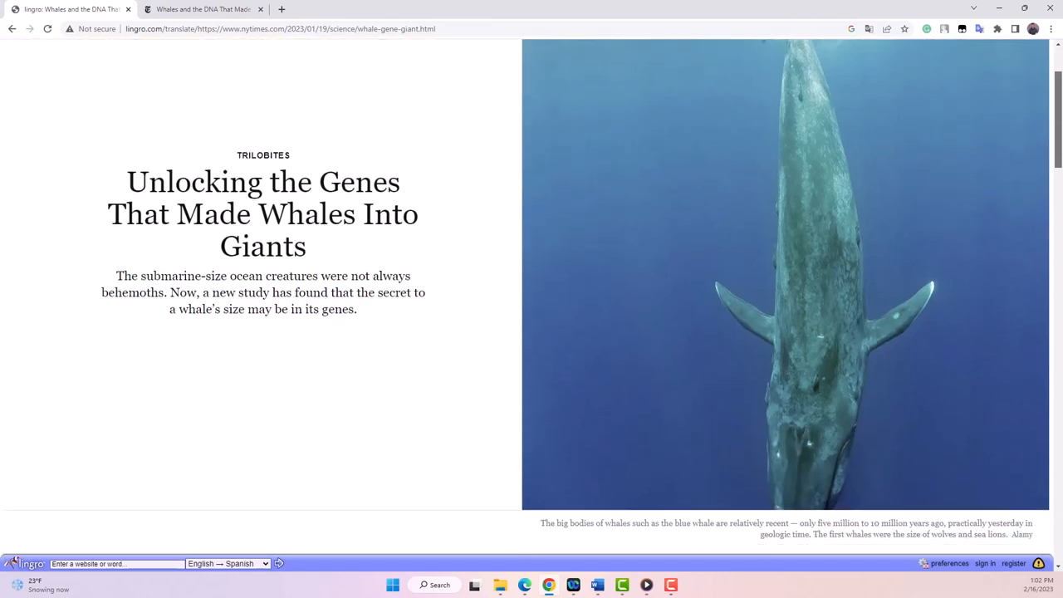
{"action": "scroll", "scroll_direction": "down", "scroll_amount": 3}
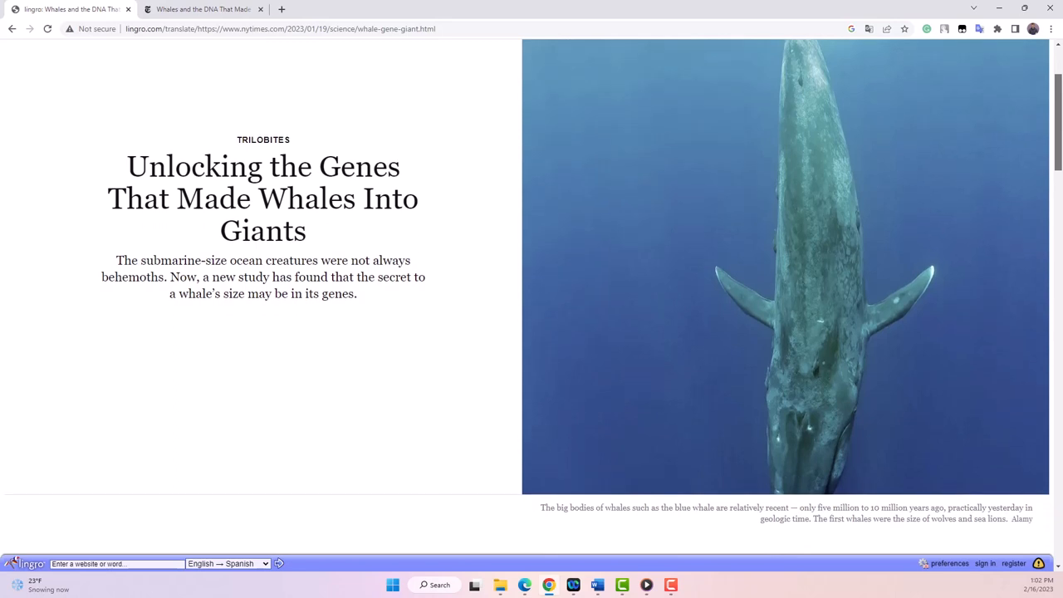
{"action": "scroll", "scroll_direction": "down", "scroll_amount": 3}
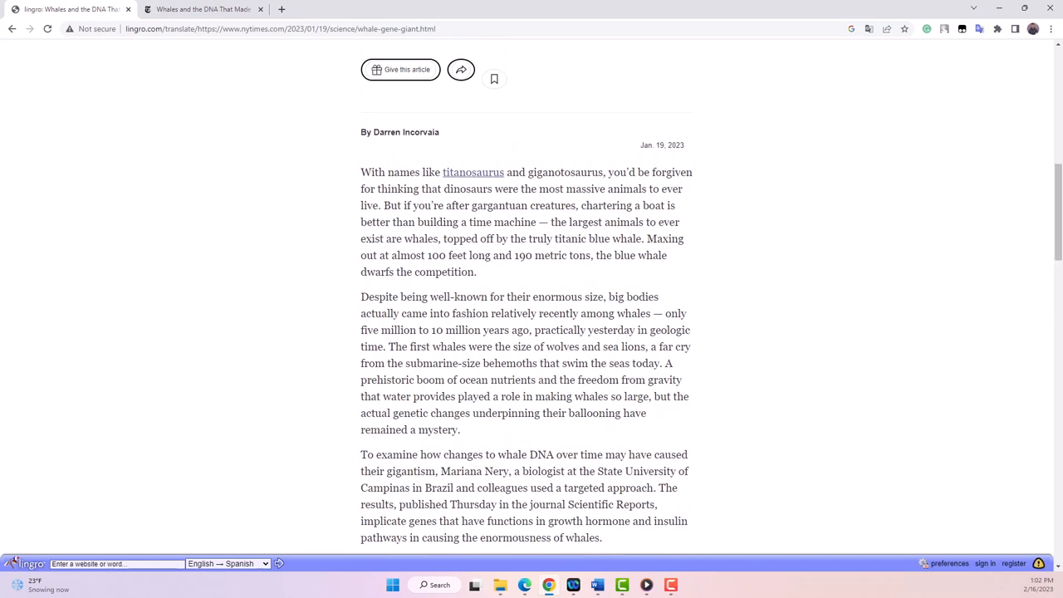
- Translate and dismiss the word 'With', then go to the file viewer
{"action": "left_click", "coordinate": [372, 172]}
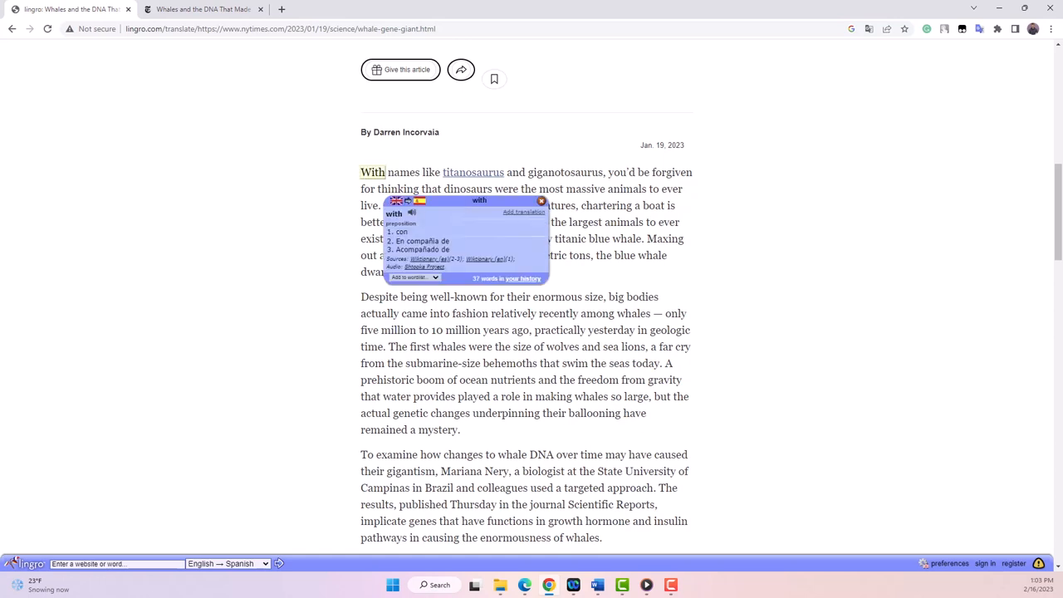
{"action": "left_click", "coordinate": [403, 172]}
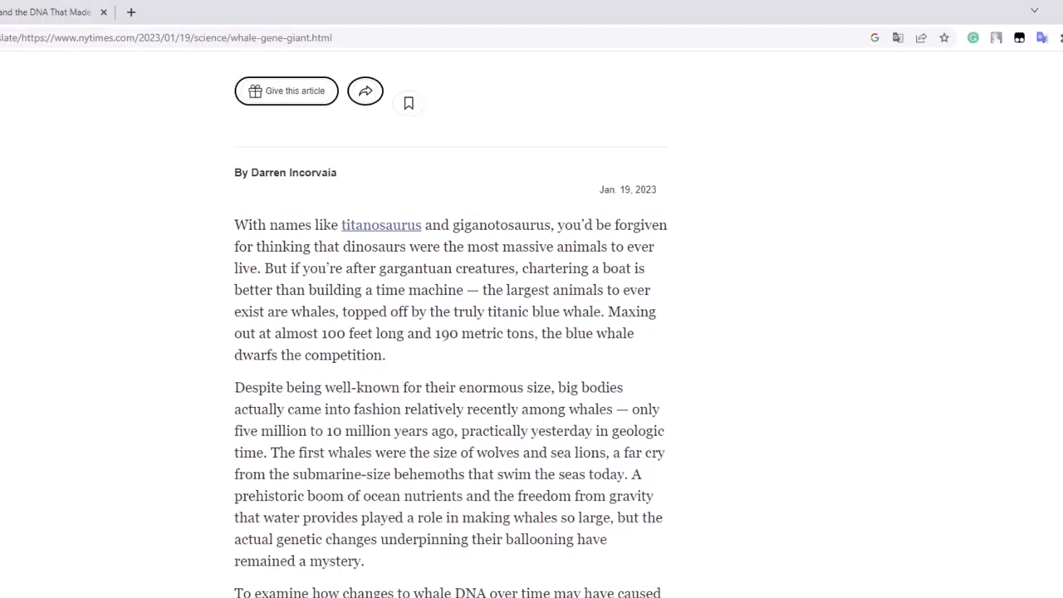
{"action": "double_click", "coordinate": [527, 247]}
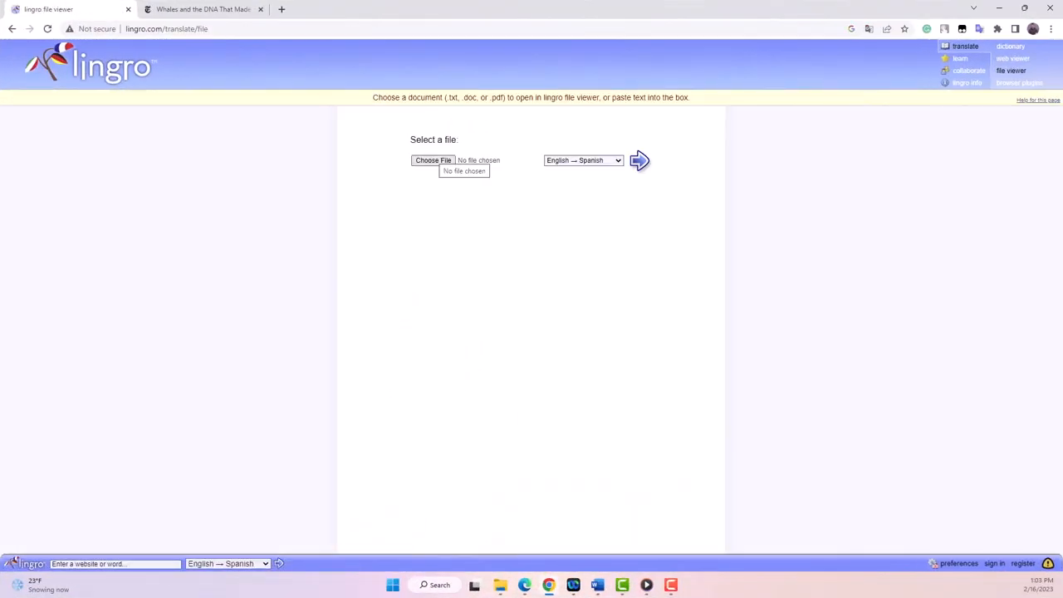
- Open Learning Vocabulary.pdf from the Desktop and translate 'communicative' and other words
{"action": "left_click", "coordinate": [433, 161]}
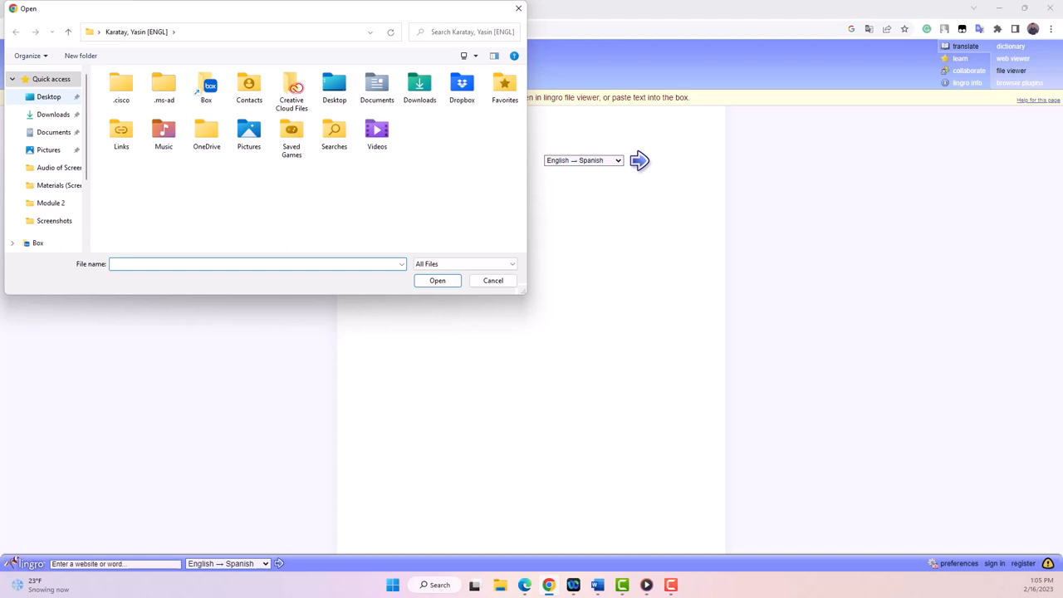
{"action": "left_click", "coordinate": [433, 96]}
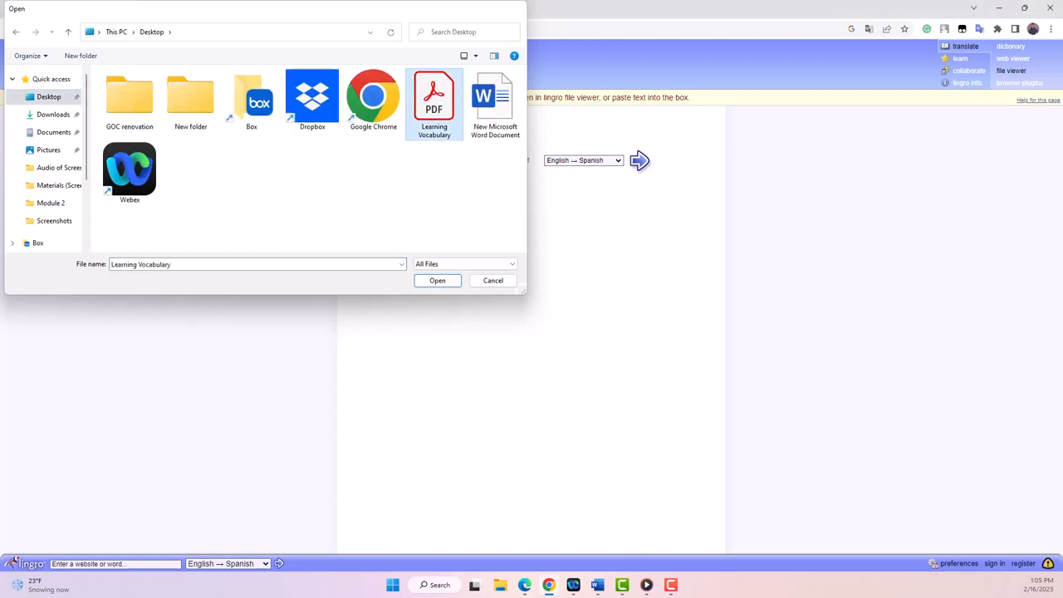
{"action": "left_click", "coordinate": [438, 280]}
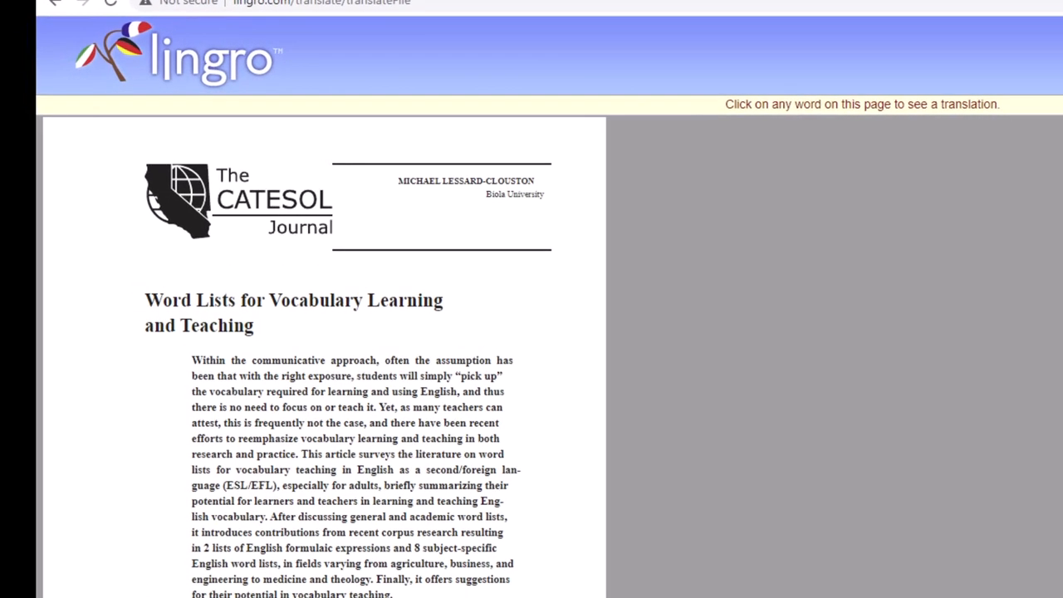
{"action": "left_click", "coordinate": [311, 390]}
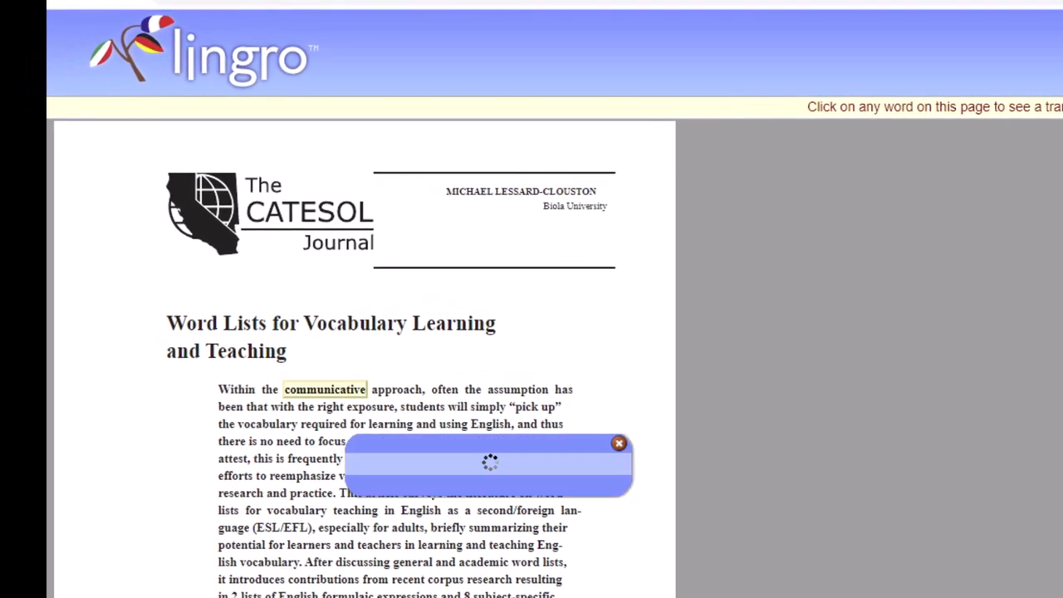
{"action": "left_click", "coordinate": [619, 442]}
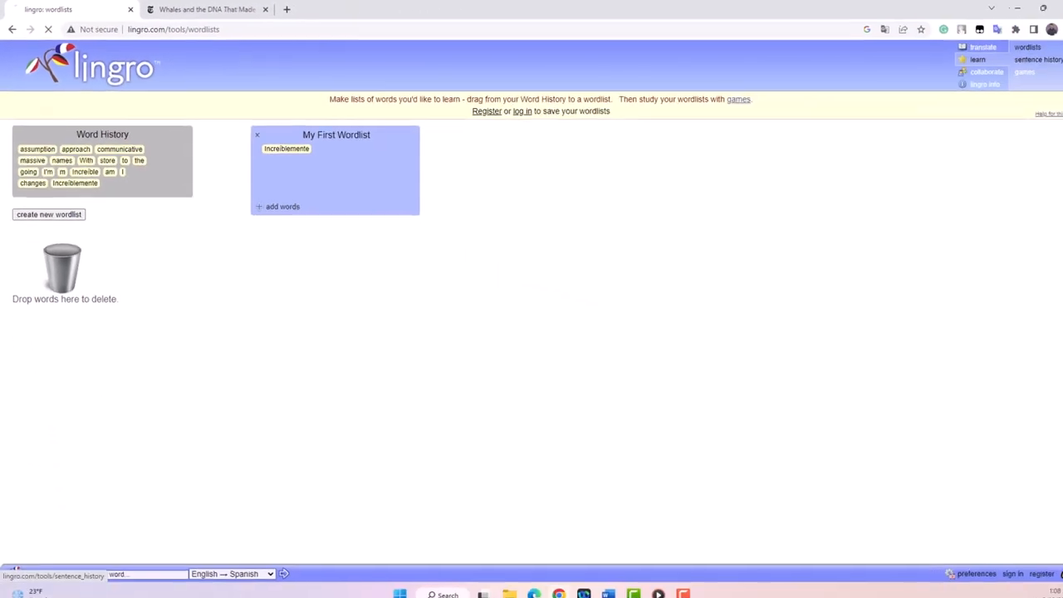
- Open the sentence history page listing Learning Vocabulary.pdf and other translated pages
{"action": "left_click", "coordinate": [1039, 59]}
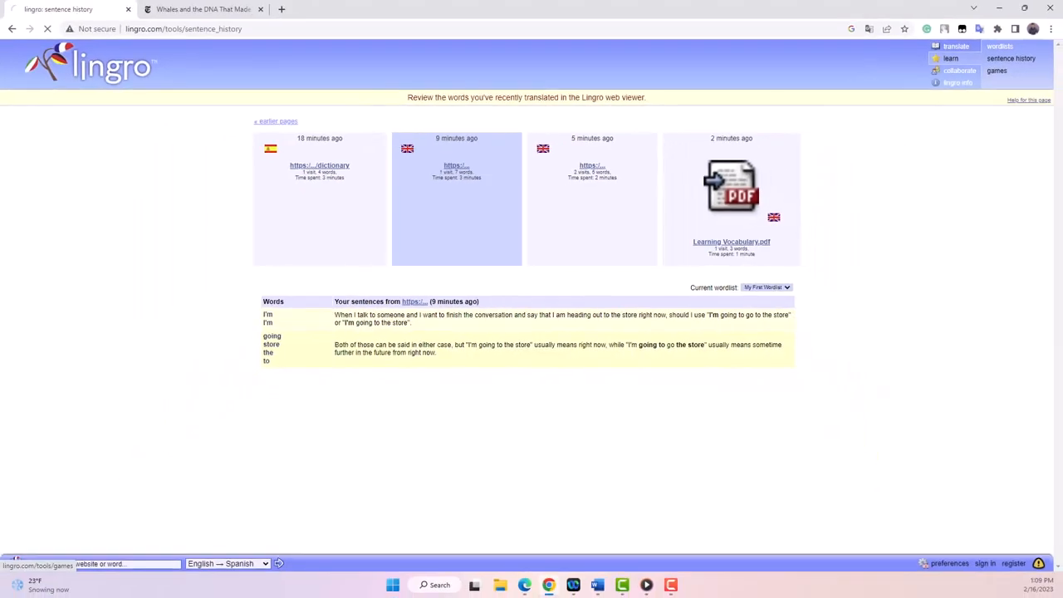
- Play Flashcards with My First Wordlist and flip the Increíblemente card
{"action": "left_click", "coordinate": [1006, 71]}
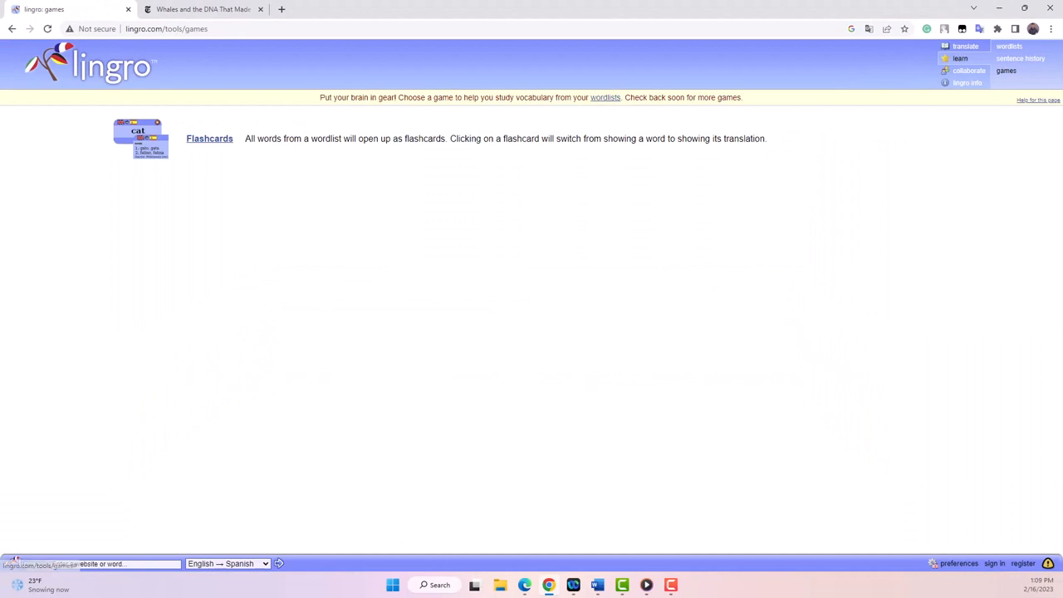
{"action": "left_click", "coordinate": [209, 138]}
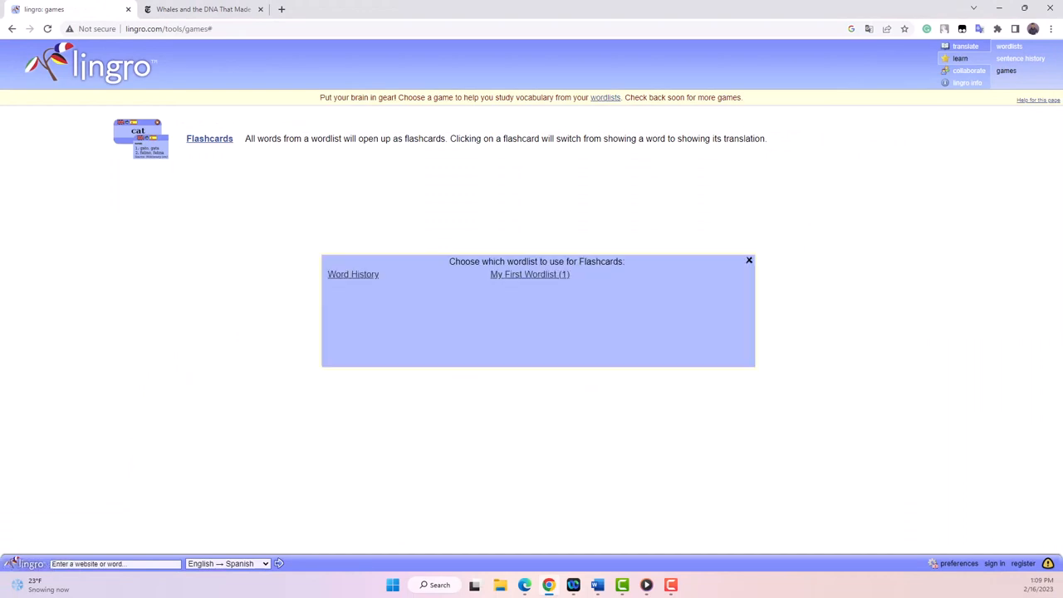
{"action": "left_click", "coordinate": [529, 274]}
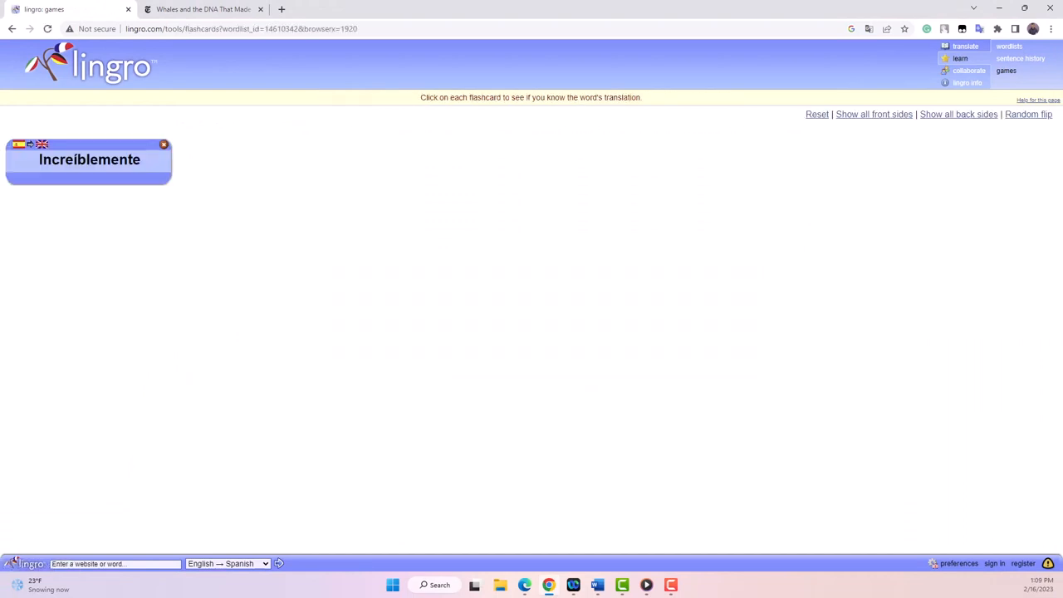
{"action": "left_click", "coordinate": [89, 159]}
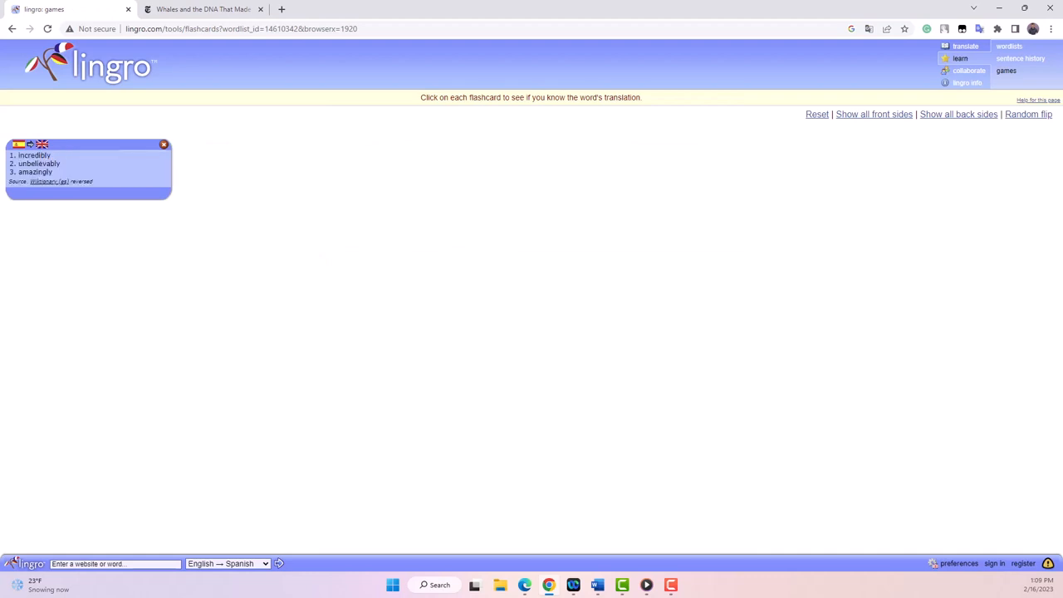